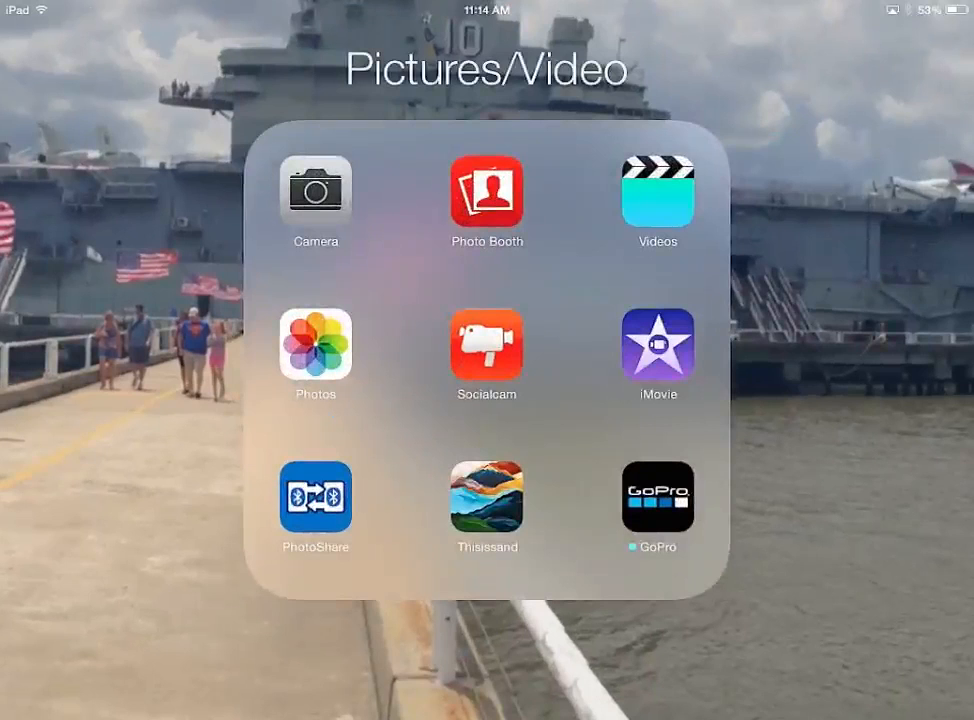
# Launch iMovie from the Pictures/Video folder to reach its Projects list
pyautogui.click(656, 356)
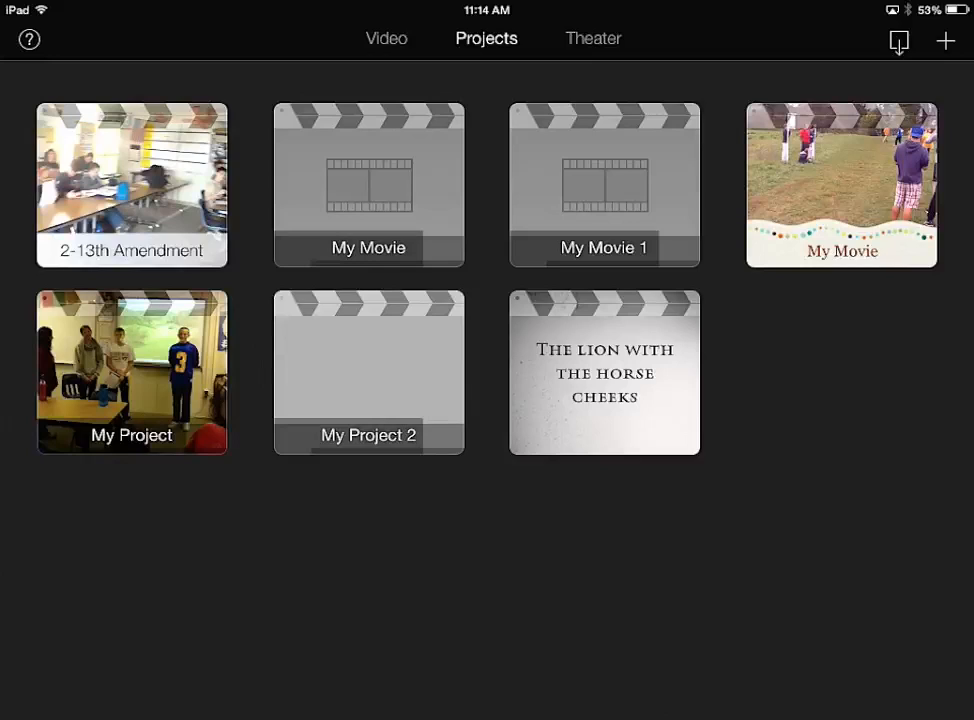
# Start a new project, bringing up the Movie/Trailer choice
pyautogui.click(940, 40)
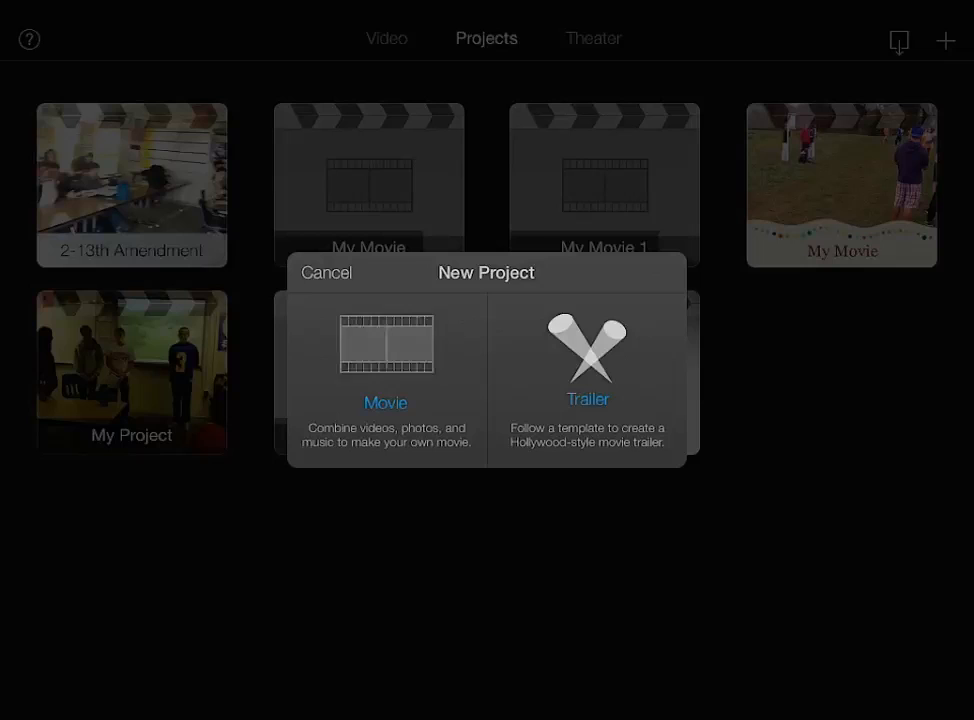
# Choose Movie, preview the Playful and Travel themes, and settle on Modern
pyautogui.click(384, 344)
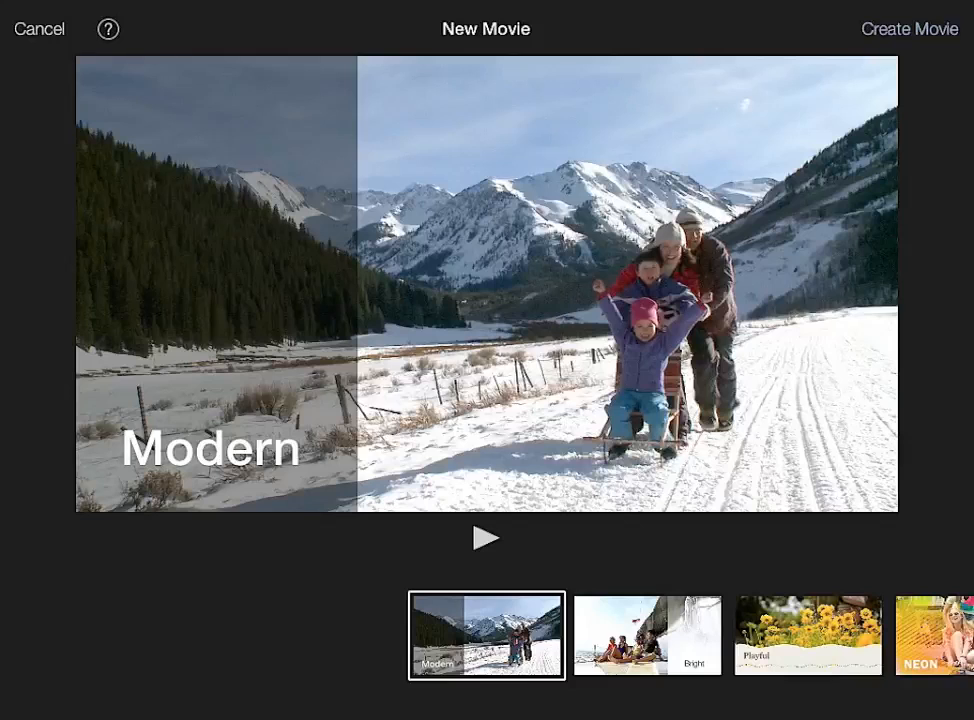
pyautogui.click(808, 636)
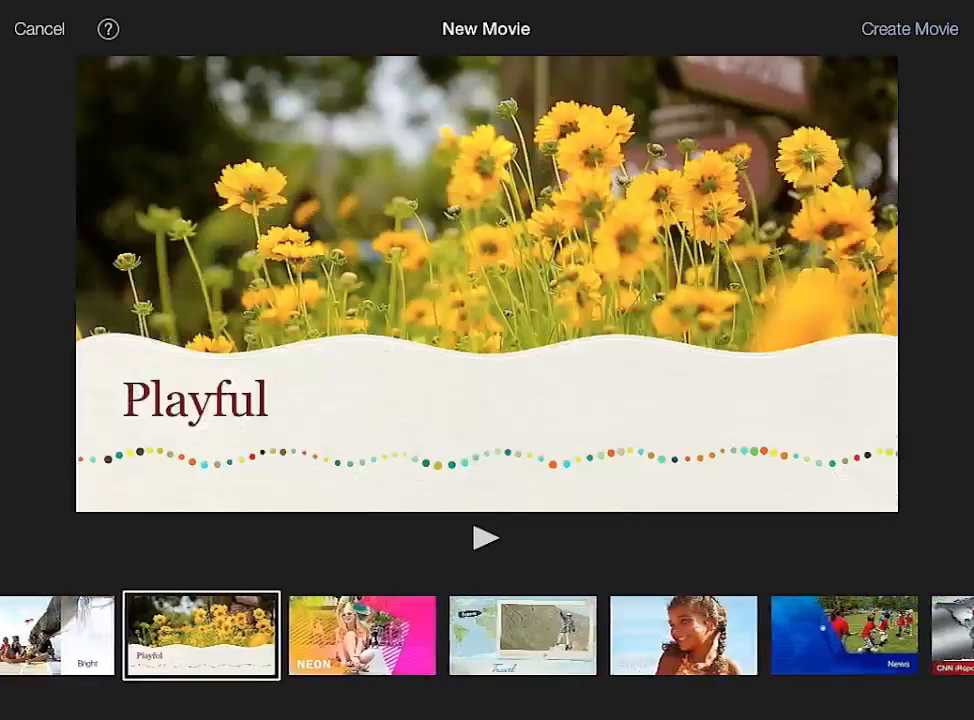
pyautogui.click(522, 636)
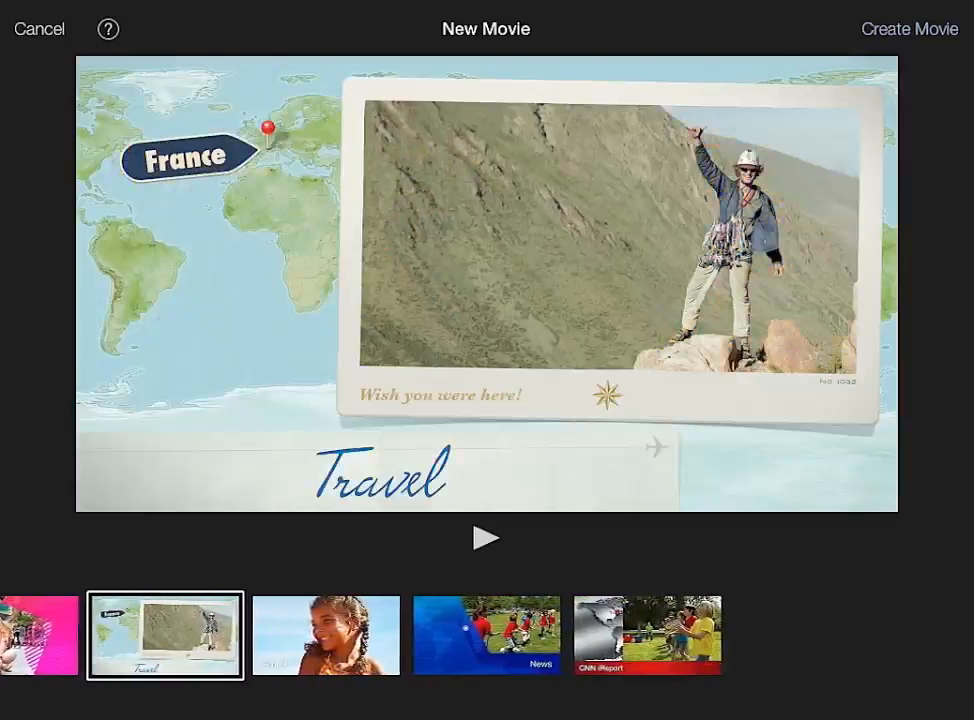
pyautogui.click(482, 636)
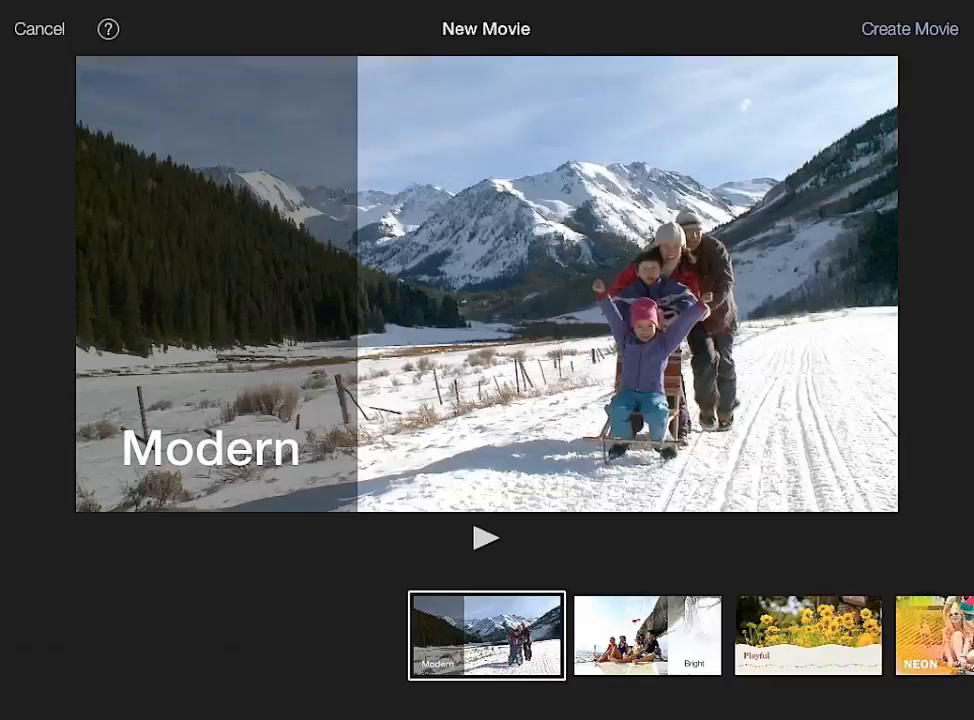
pyautogui.click(648, 636)
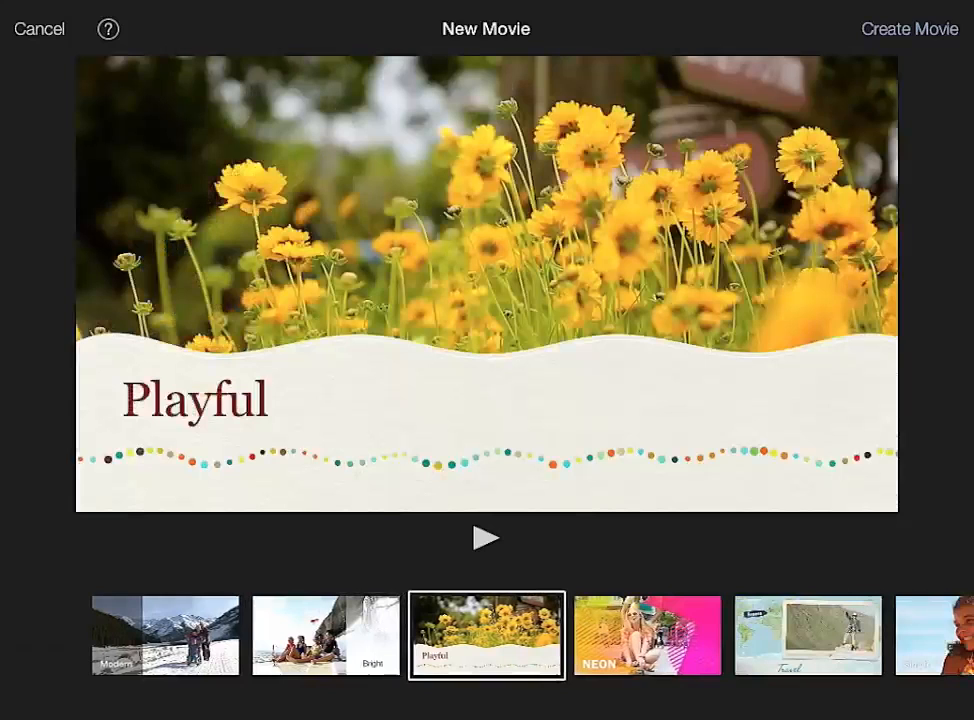
pyautogui.hscroll(3)
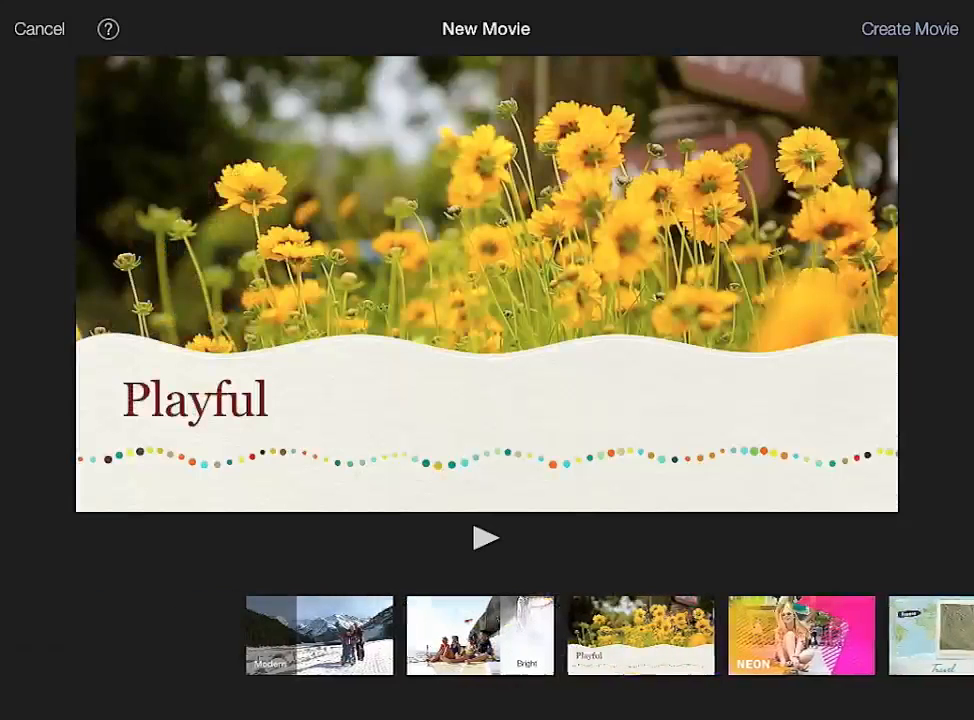
pyautogui.click(320, 636)
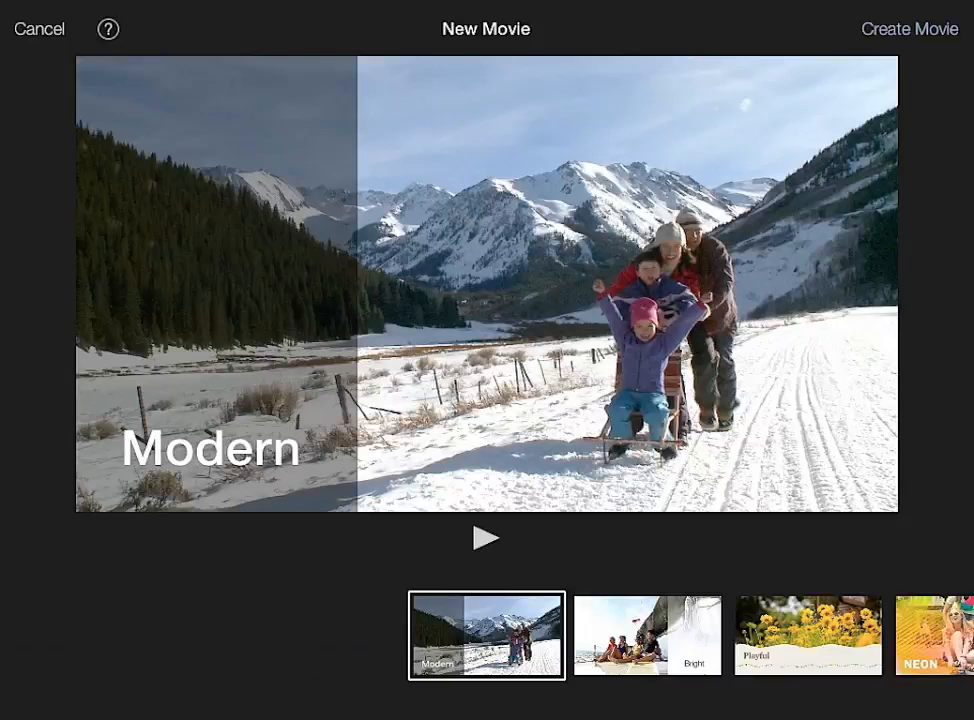
# Create the Modern-themed movie as My Movie 2 and list the library's video clips
pyautogui.click(908, 28)
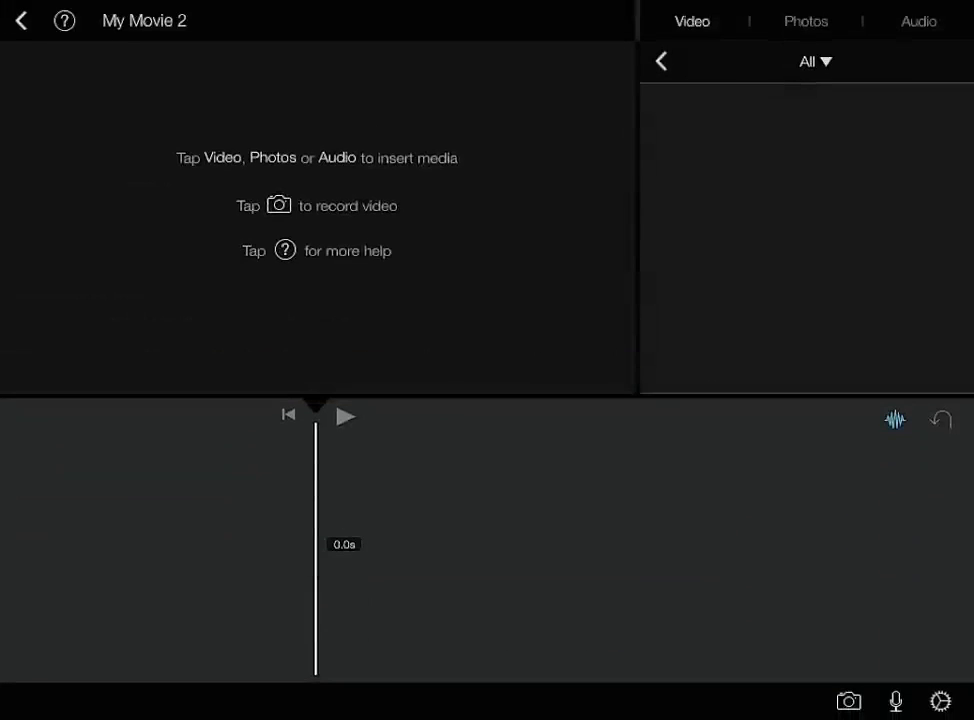
pyautogui.click(692, 20)
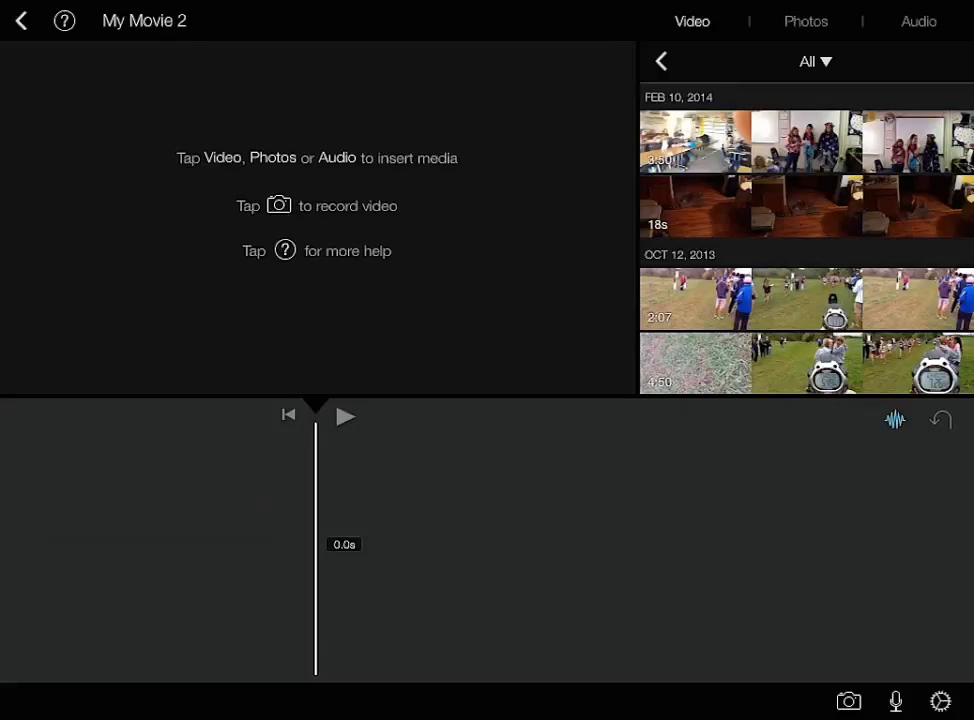
# Switch the media browser to Photos, listing albums such as Camera Roll
pyautogui.click(804, 20)
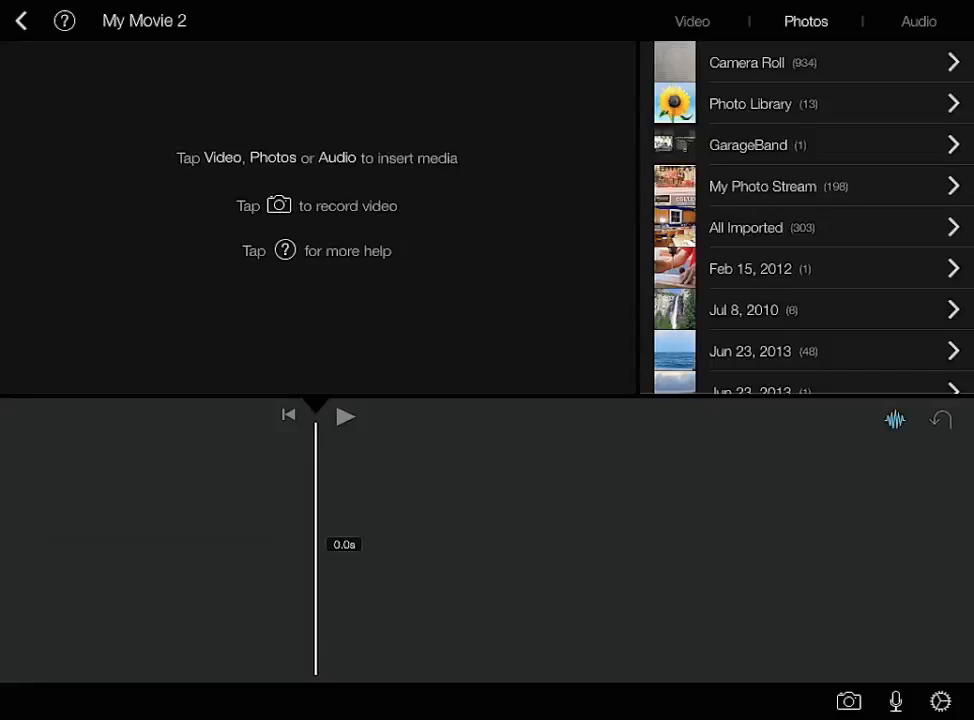
# Add the six Yosemite photos from the Jul 8, 2010 album, making a 31-second timeline
pyautogui.click(764, 308)
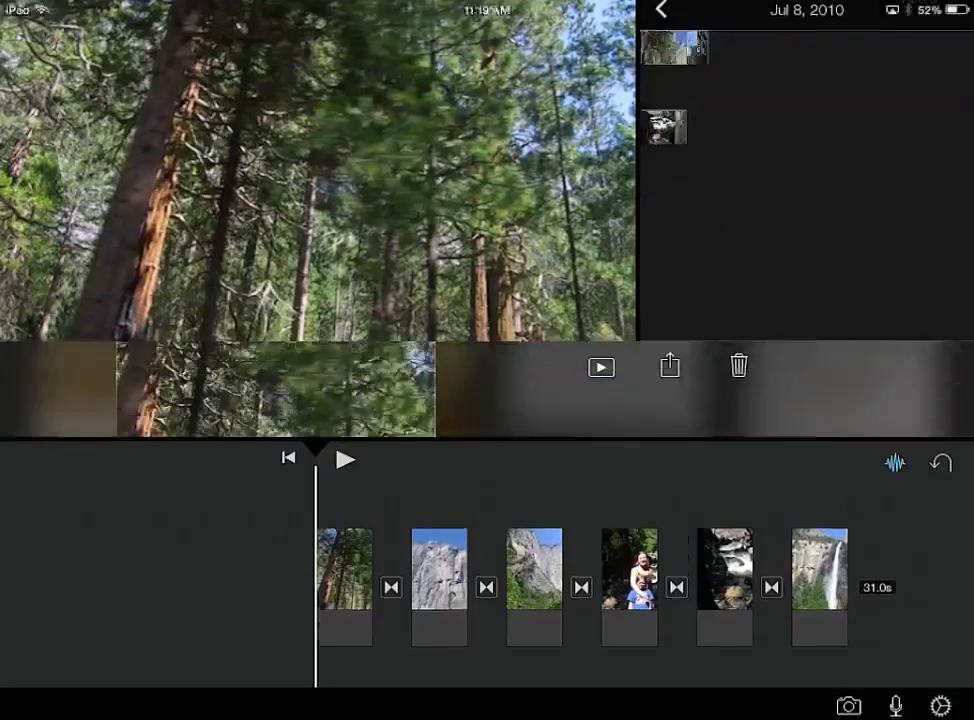
pyautogui.click(656, 12)
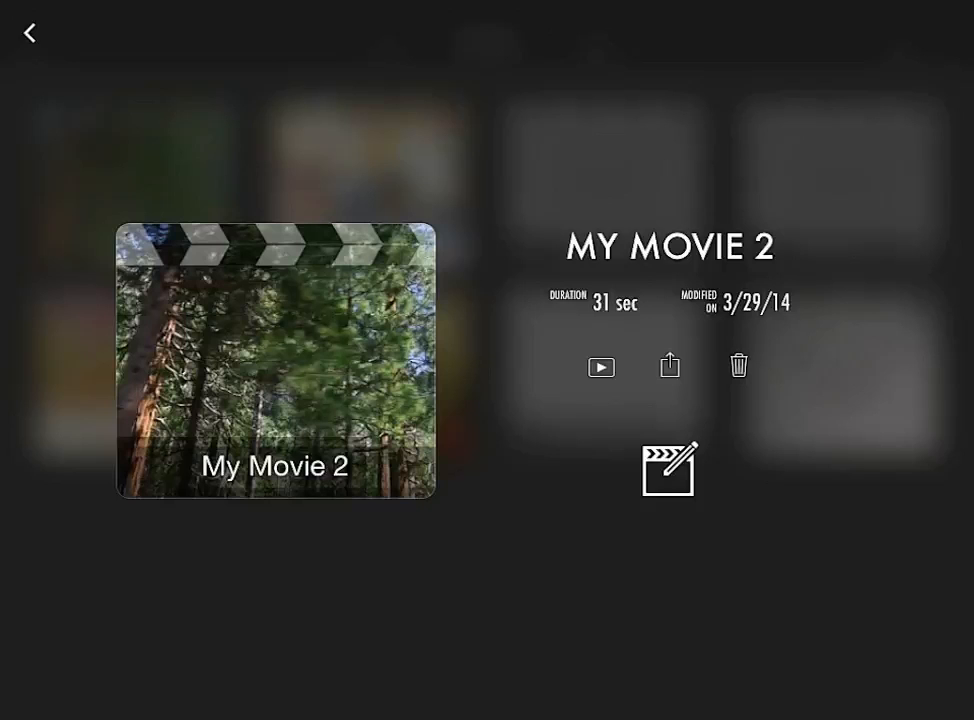
# Clear the My Movie 2 title and retitle the project 'Sample 1'
pyautogui.click(672, 244)
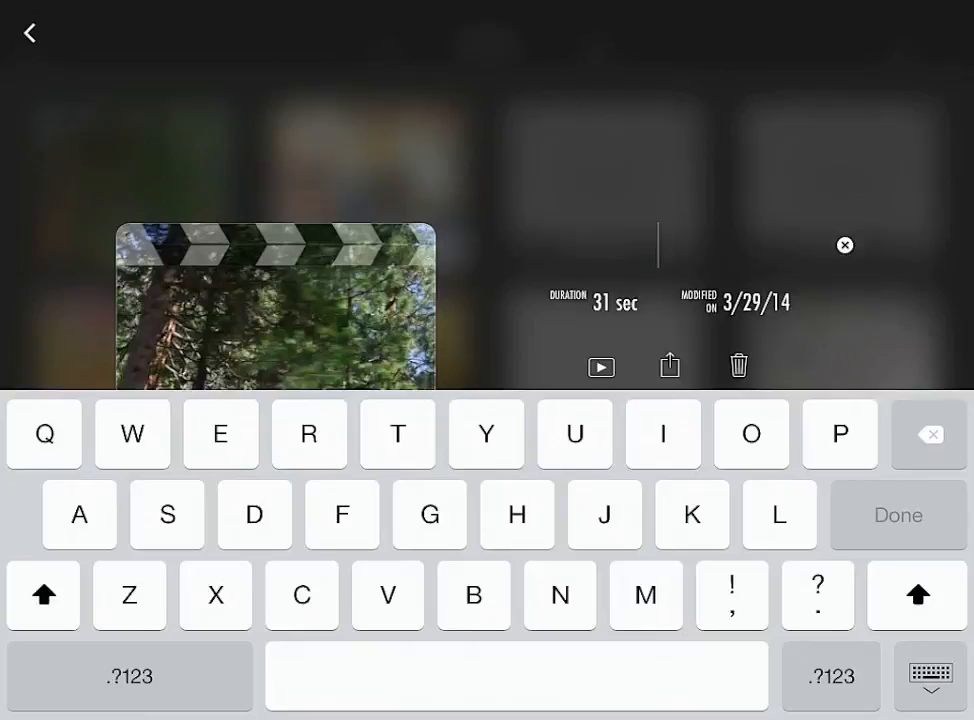
pyautogui.click(168, 514)
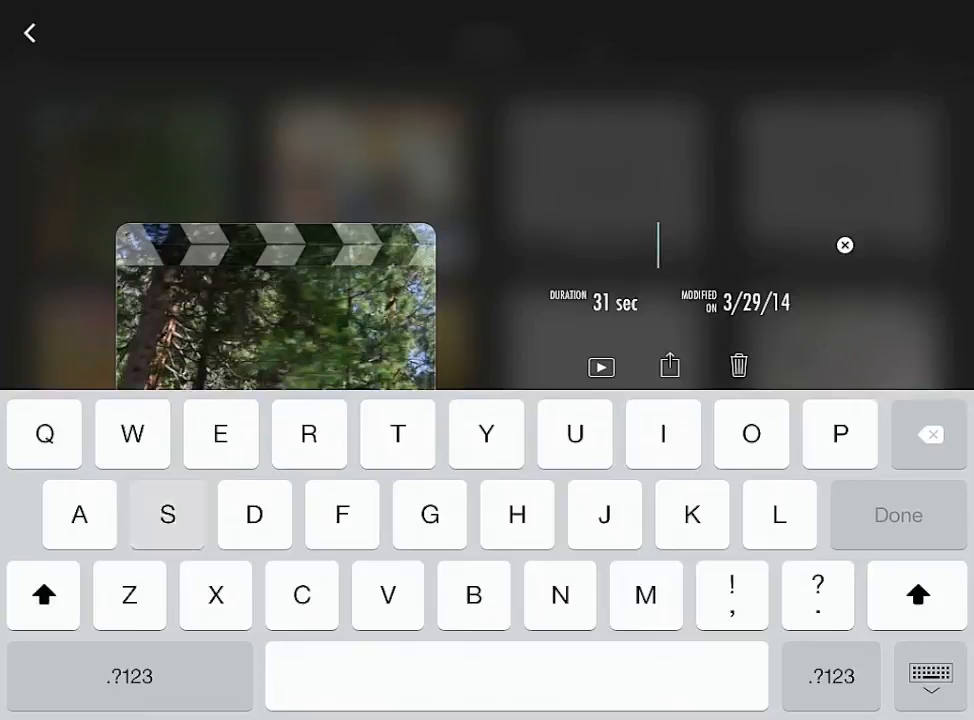
pyautogui.write('Sample')
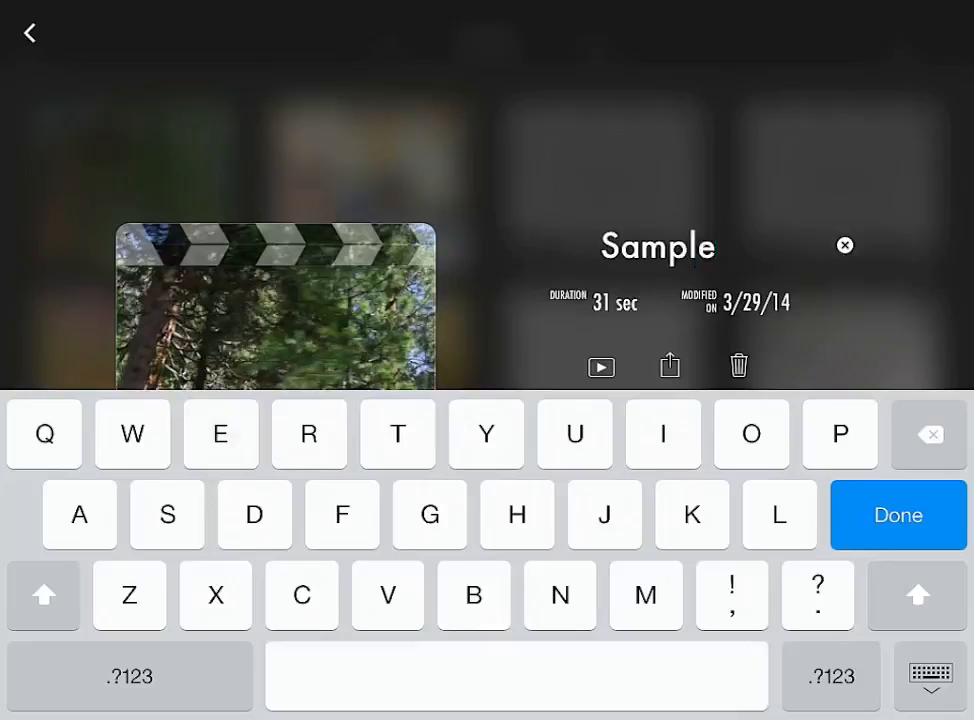
pyautogui.write('1')
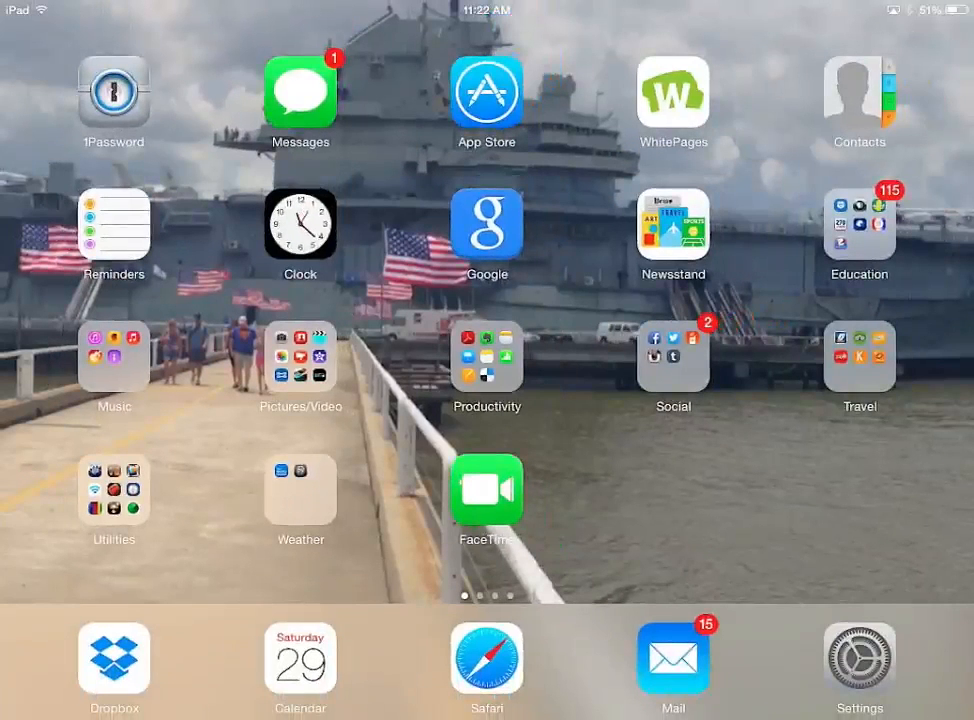
# Launch GarageBand from the Music folder, showing its song browser with Sample 1
pyautogui.click(114, 356)
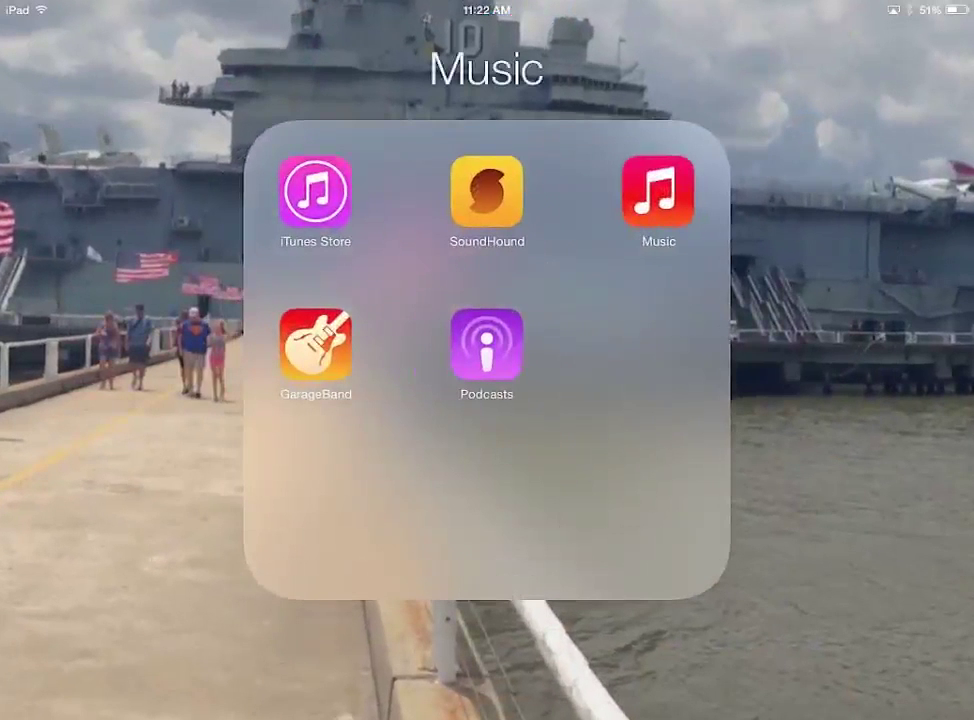
pyautogui.click(314, 340)
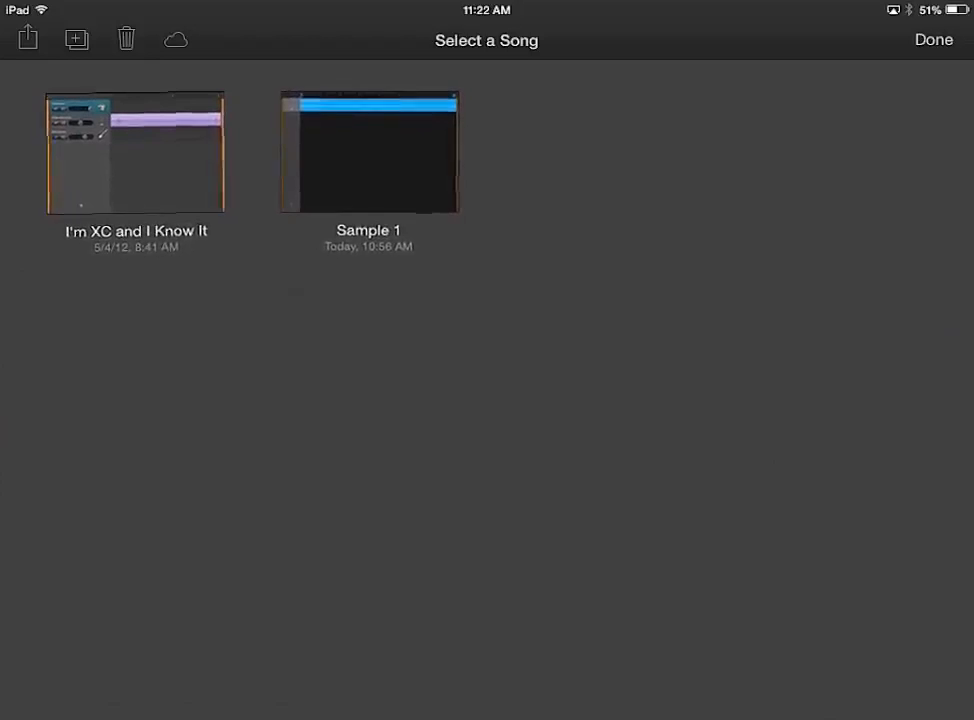
# Select the Sample 1 song and bring up its sharing destinations
pyautogui.click(368, 152)
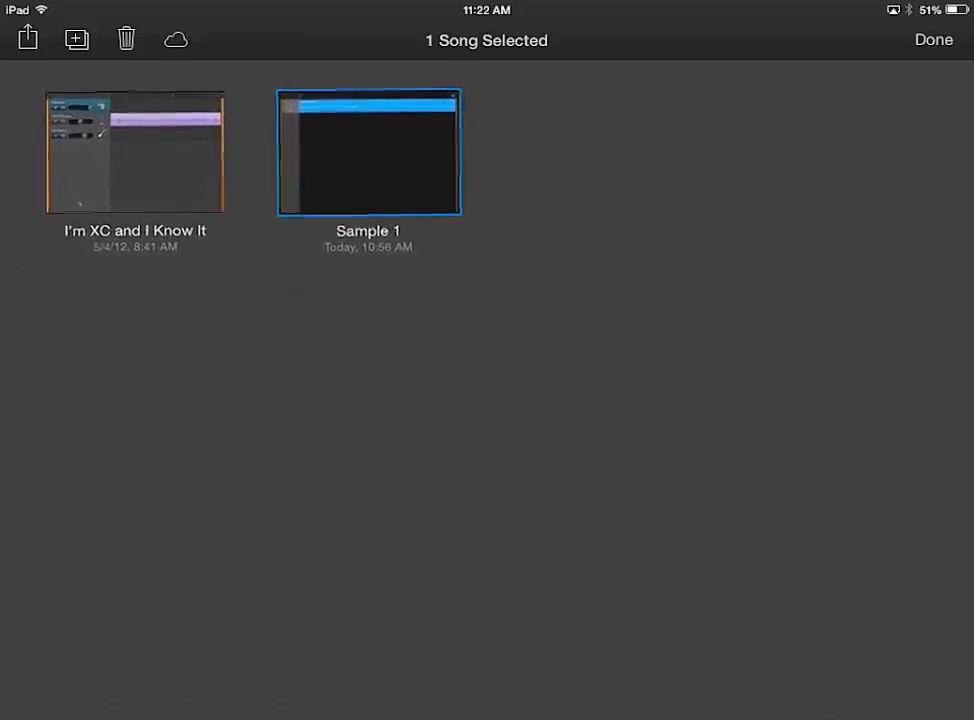
pyautogui.click(28, 40)
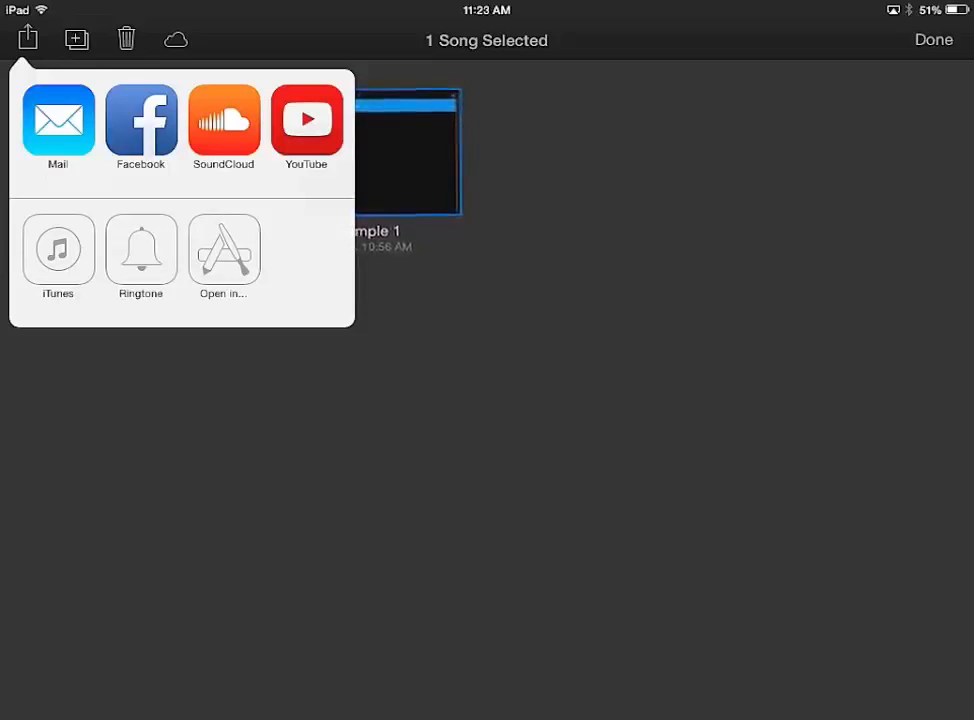
# Share Sample 1 to iTunes at Highest Quality (iTunes Plus) and start the export
pyautogui.click(56, 252)
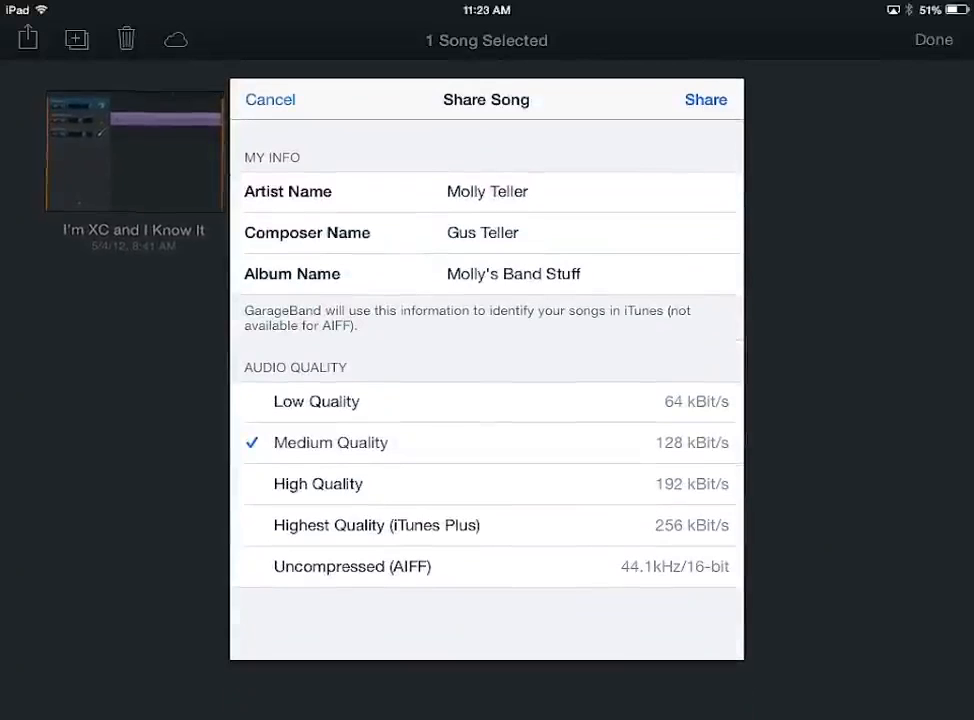
pyautogui.click(376, 524)
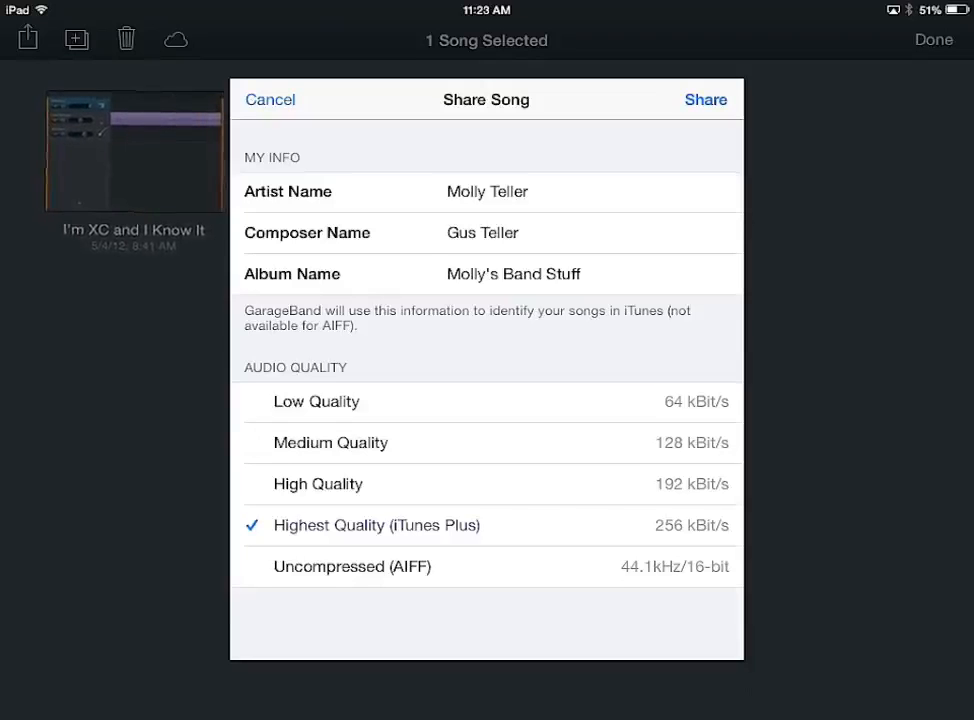
pyautogui.click(488, 192)
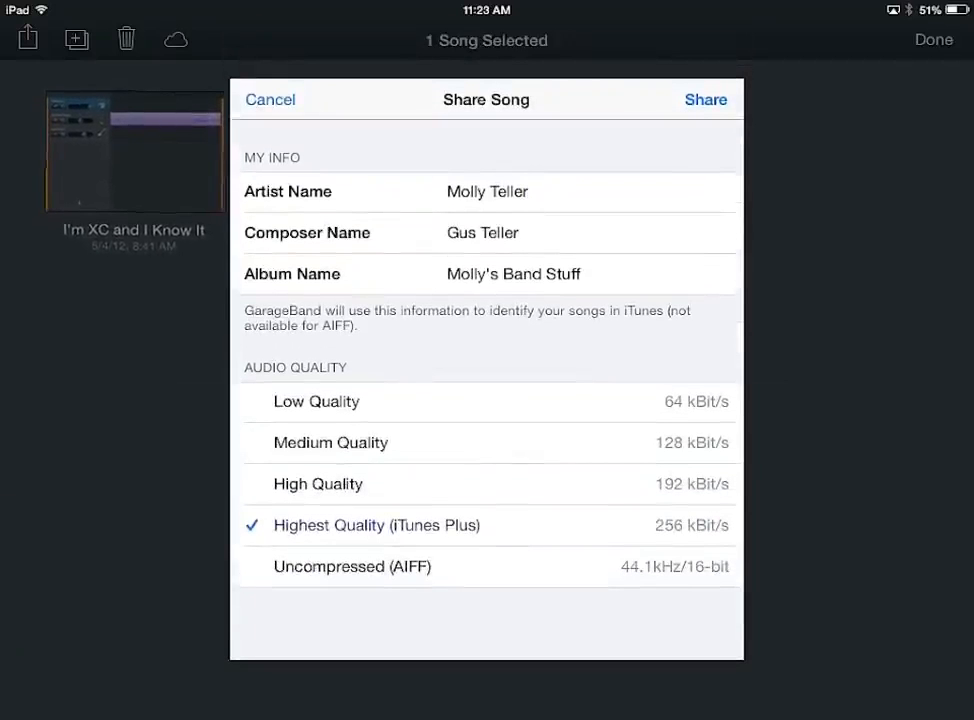
pyautogui.click(704, 100)
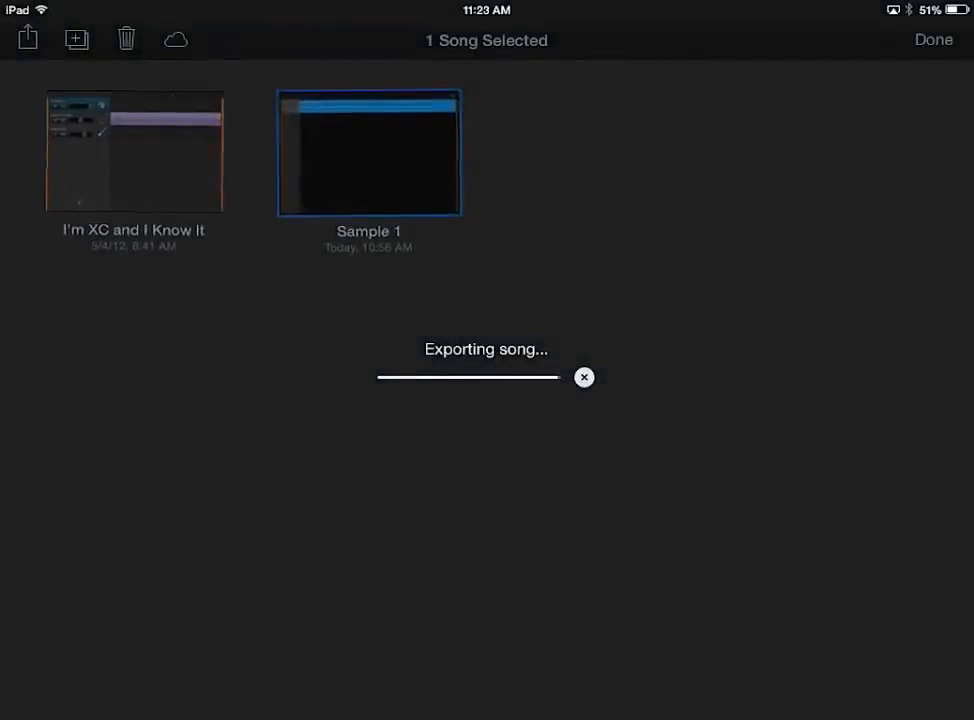
pyautogui.click(28, 40)
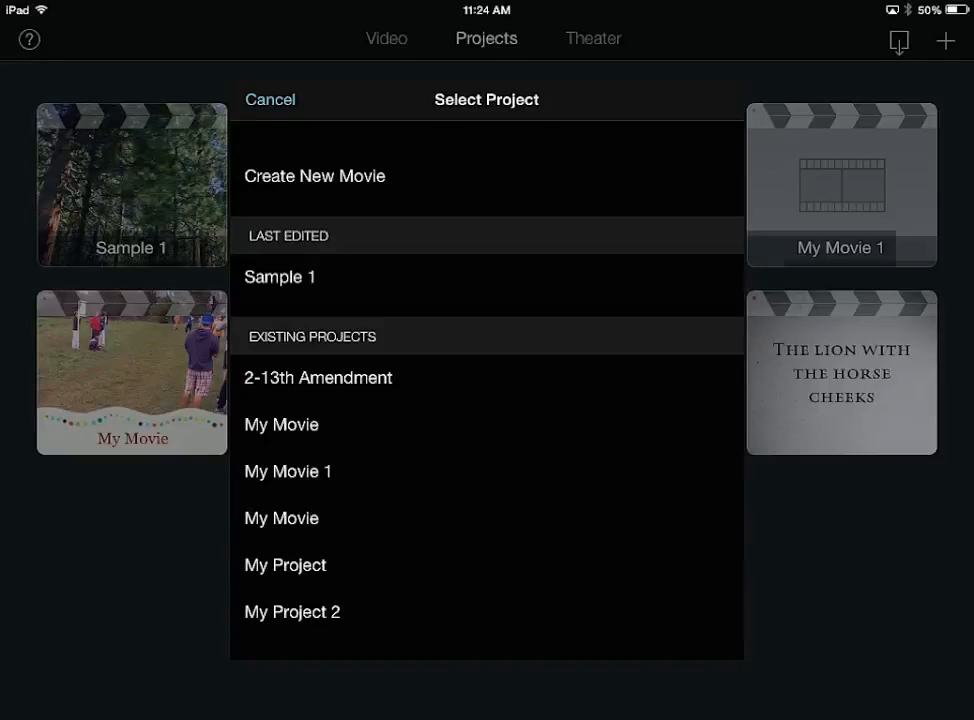
# Open the Sample 1 project from the Projects browser into the timeline editor
pyautogui.click(268, 100)
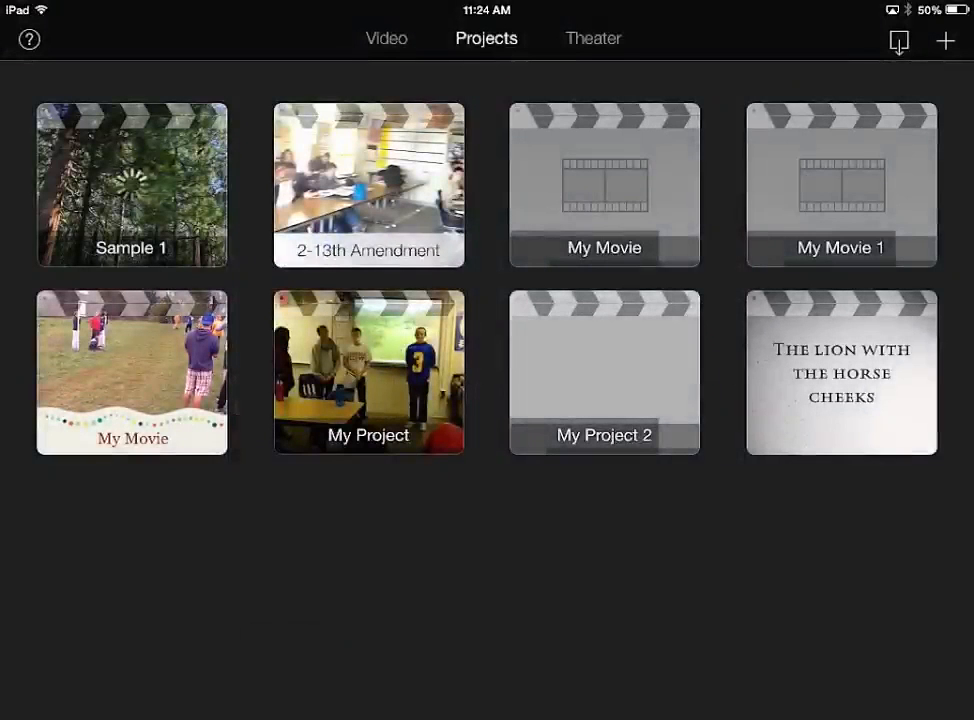
pyautogui.click(132, 184)
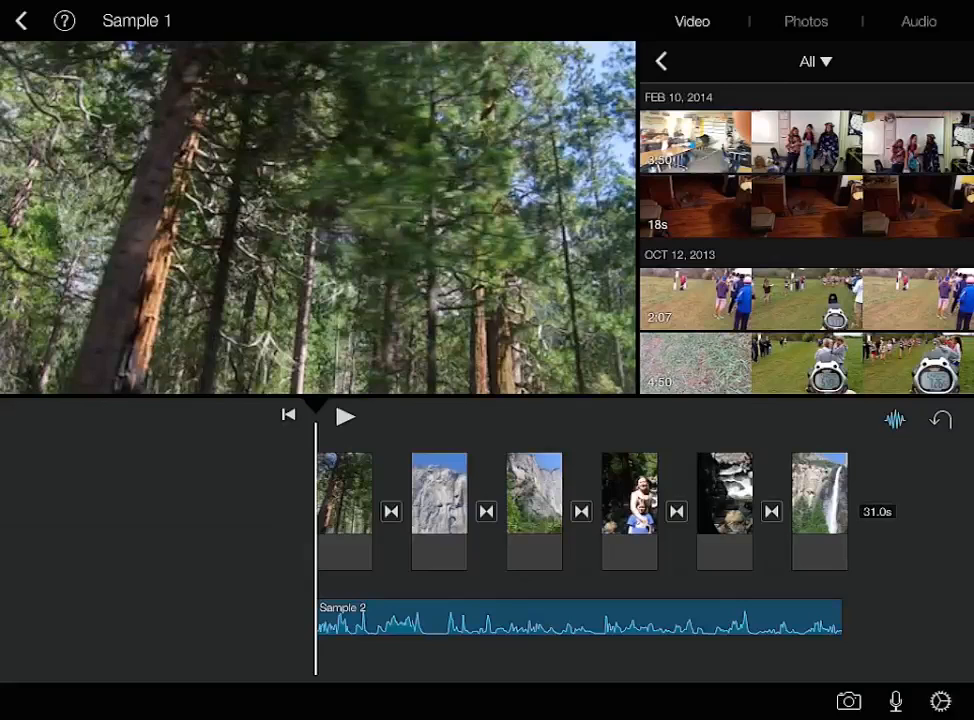
pyautogui.click(344, 416)
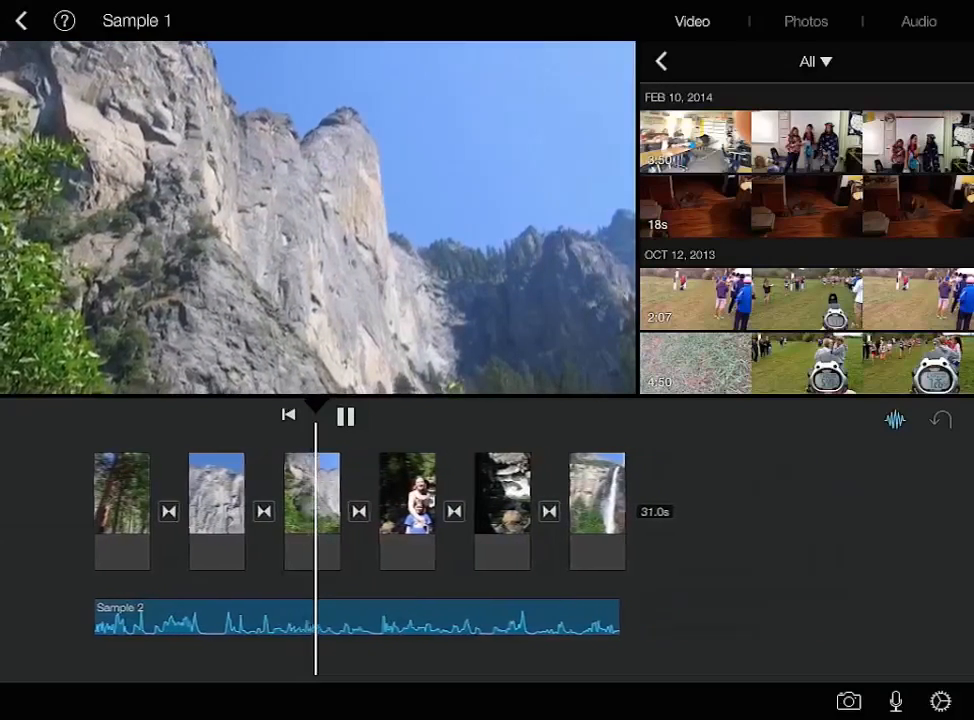
pyautogui.click(344, 416)
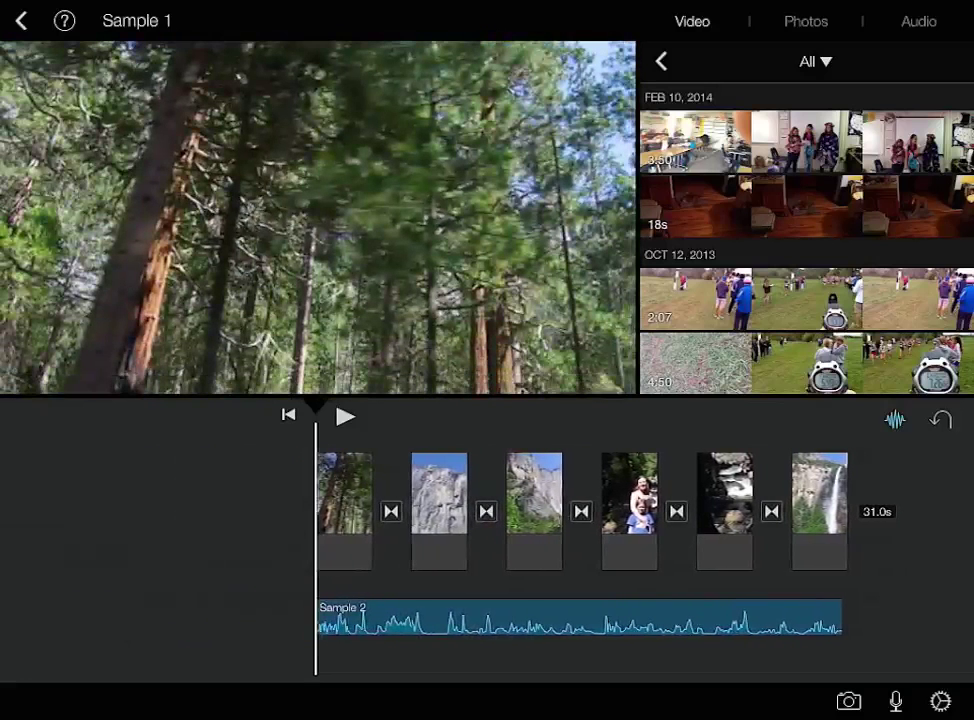
# Select a transition between two photos and adjust its duration, bringing the slideshow to 39.8 seconds
pyautogui.click(344, 512)
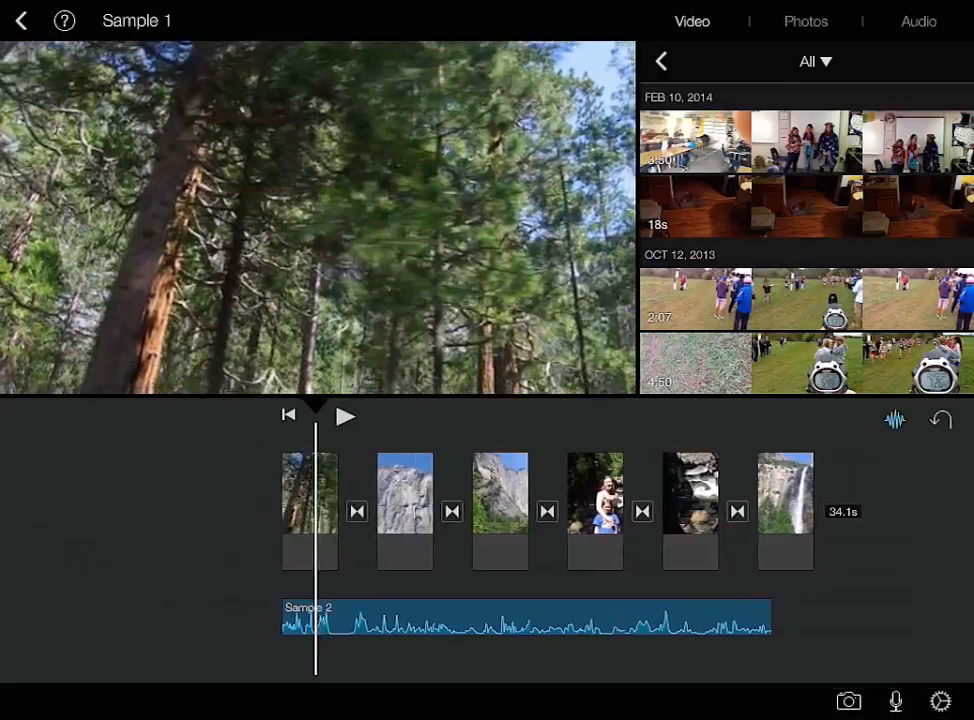
pyautogui.click(308, 510)
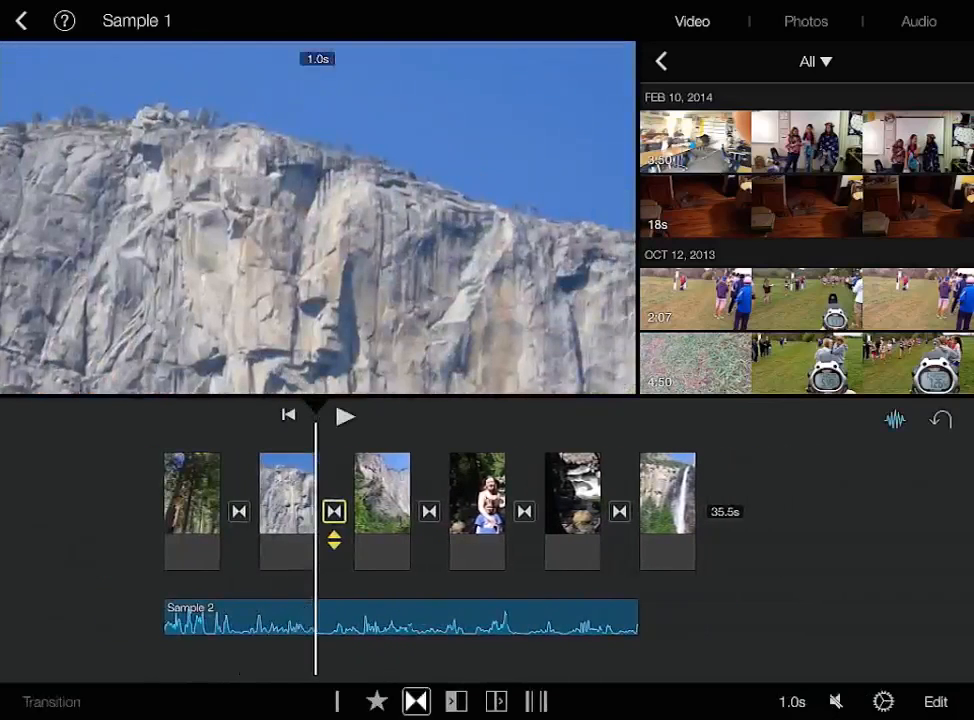
pyautogui.click(288, 512)
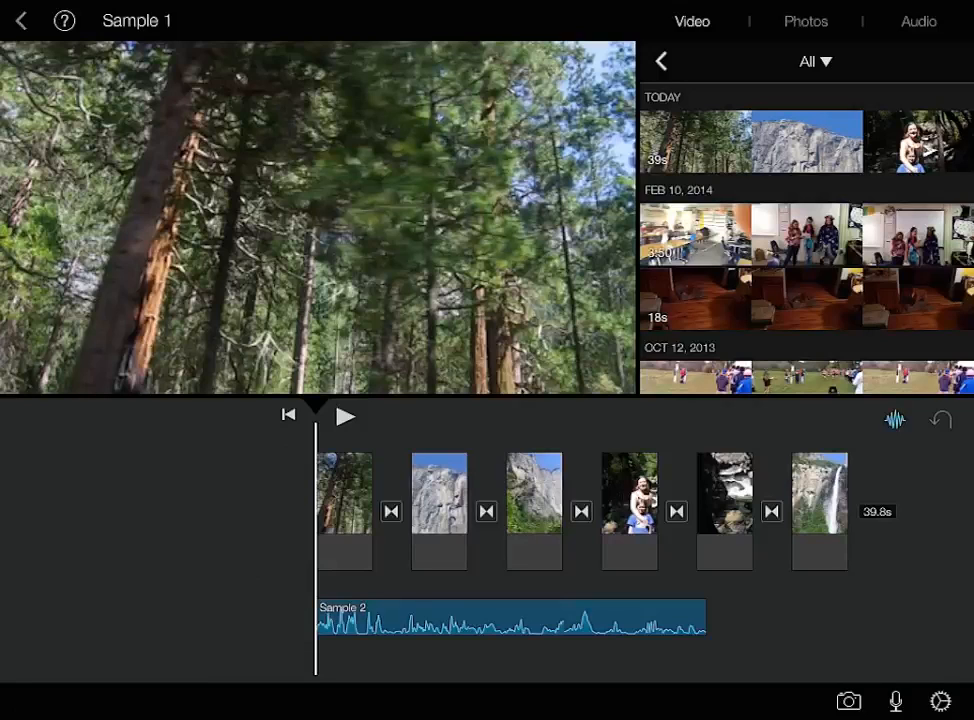
# Return to Sample 1's project details, now 40 seconds, and bring up its sharing destinations
pyautogui.click(26, 22)
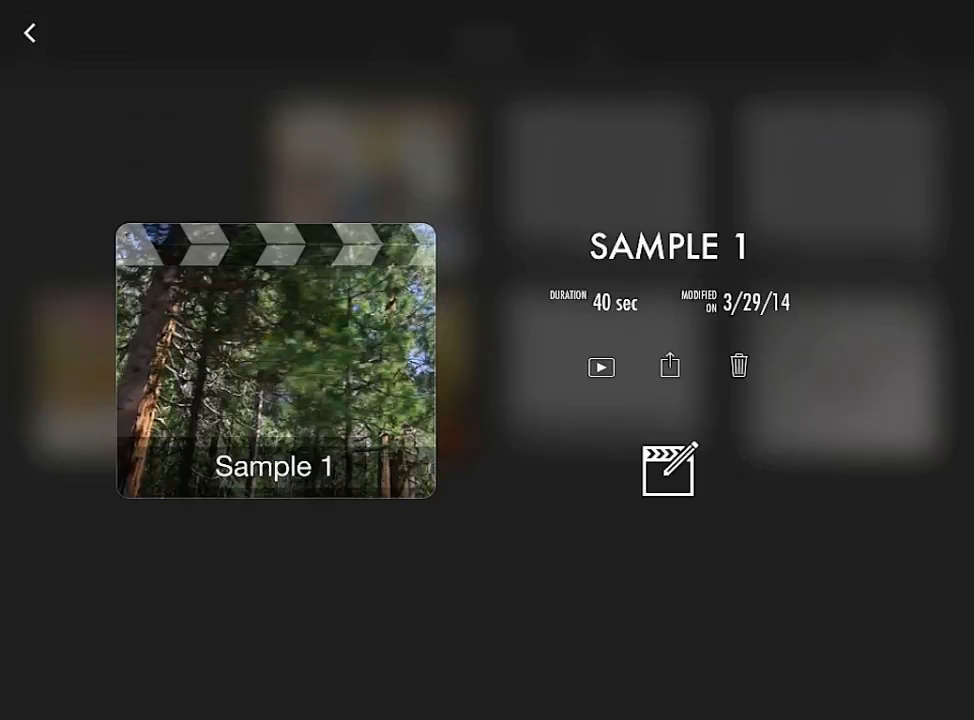
pyautogui.click(668, 364)
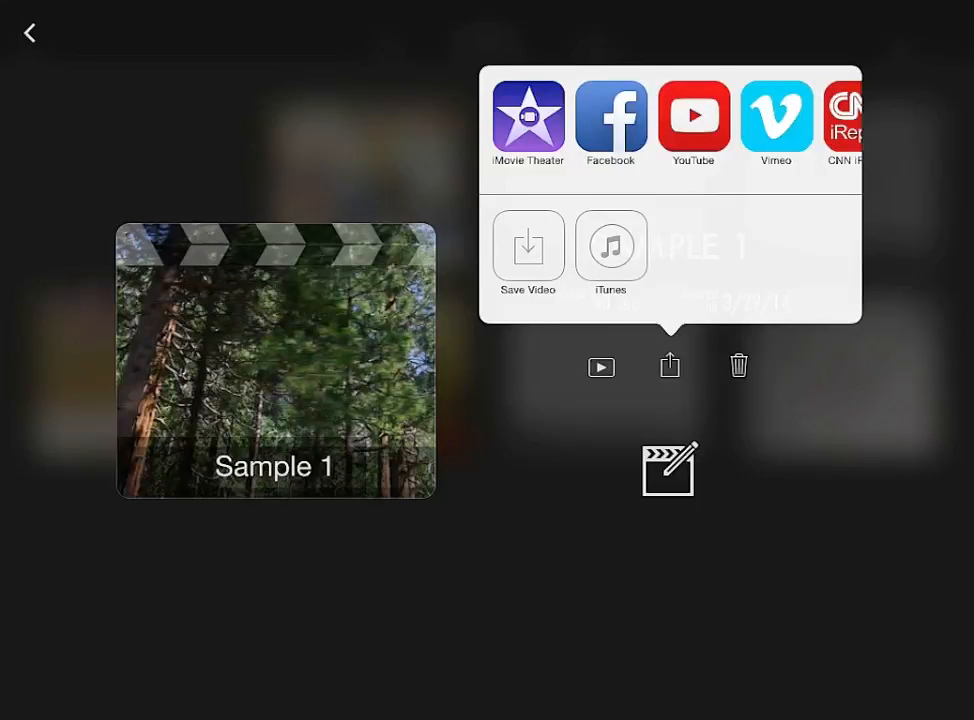
# Export Sample 1 to the Camera Roll with Save Video, confirm, then view the new video in Photos albums
pyautogui.click(528, 248)
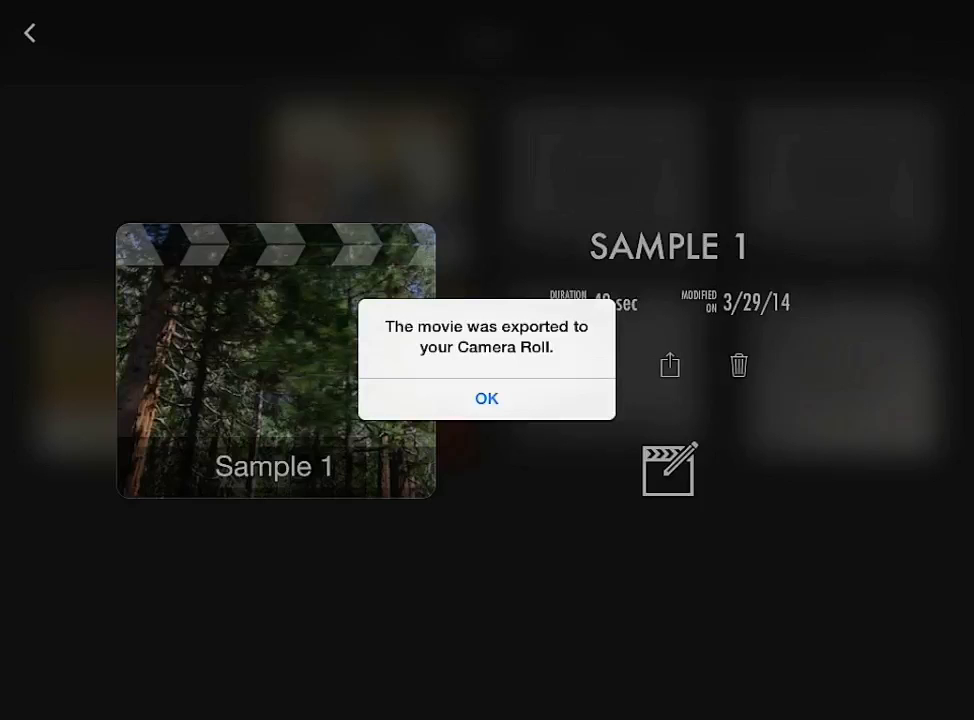
pyautogui.click(486, 398)
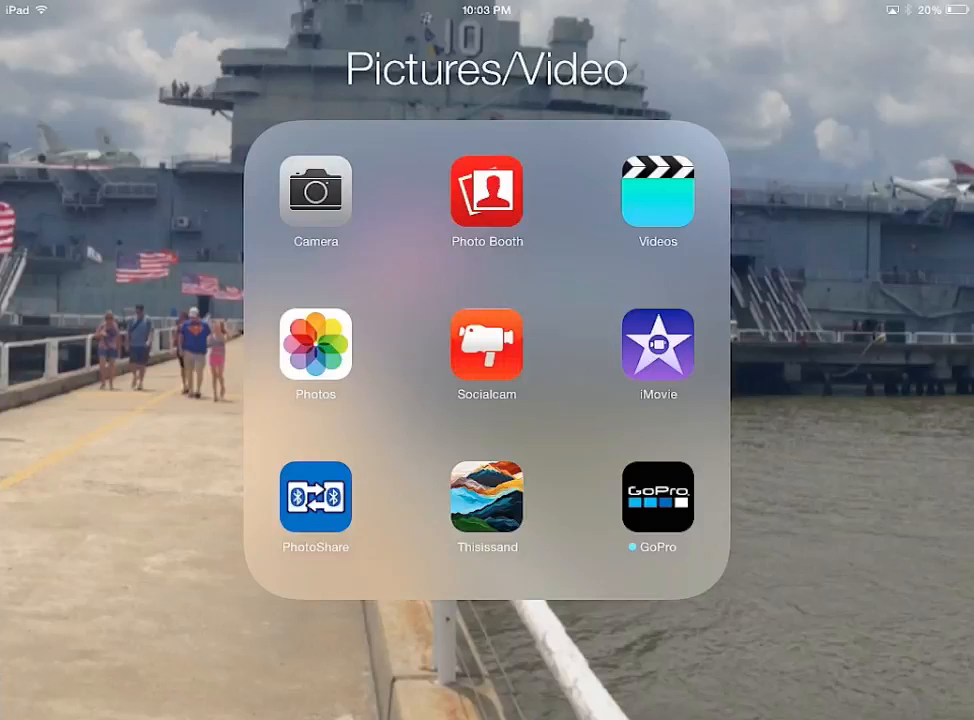
pyautogui.click(314, 344)
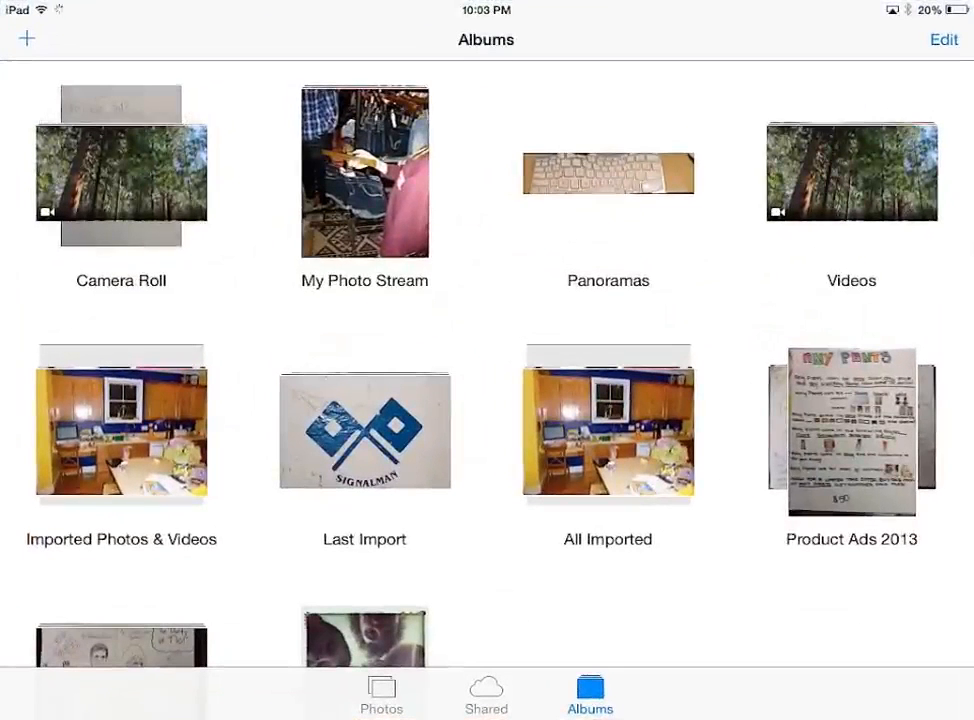